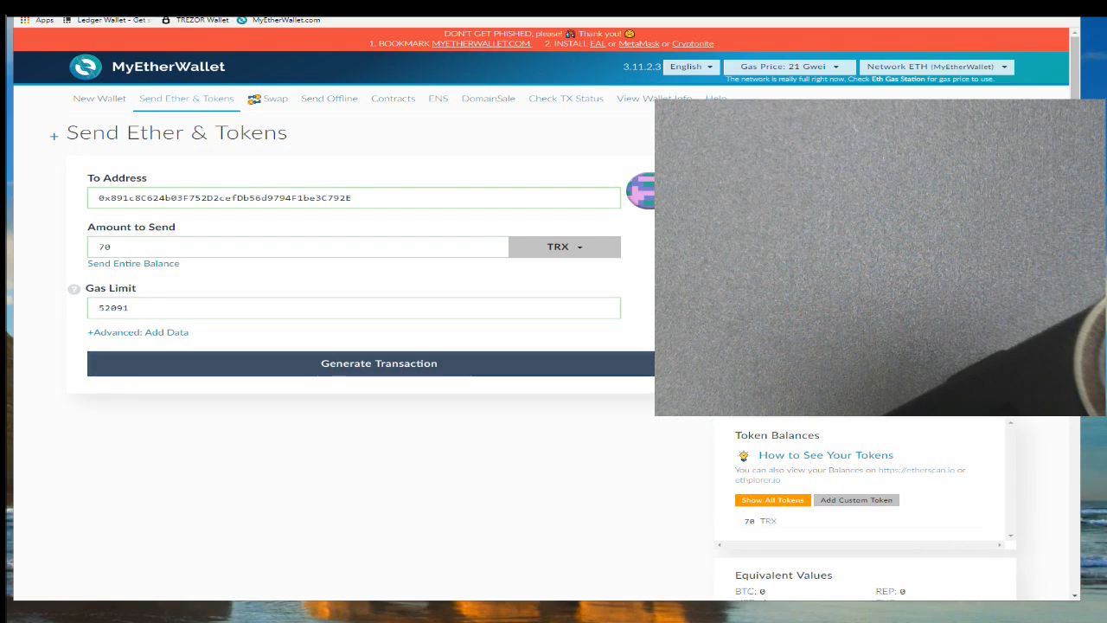
# Step: Generate the 70 TRX token transfer, then send and confirm it, ending in an insufficient-funds error
pyautogui.click(378, 362)
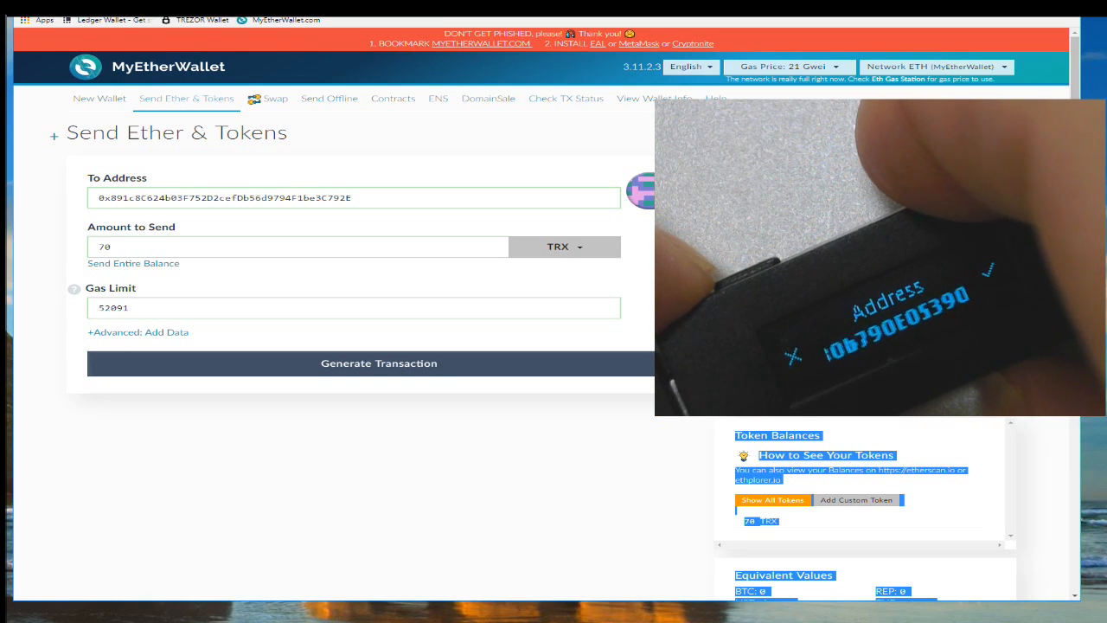
pyautogui.click(378, 363)
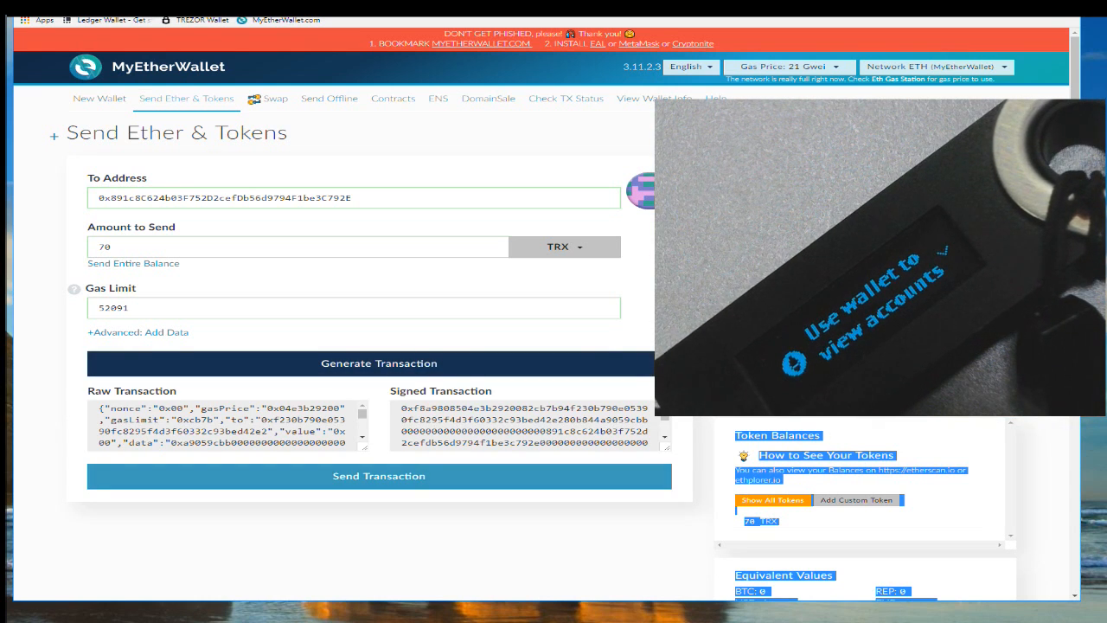
pyautogui.click(378, 362)
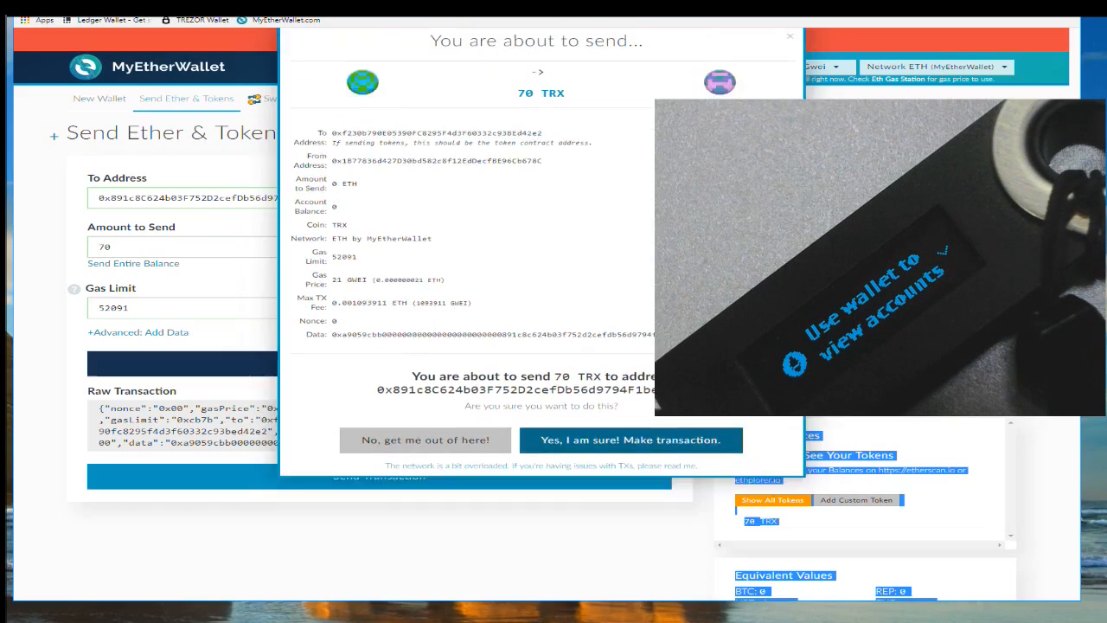
pyautogui.click(630, 440)
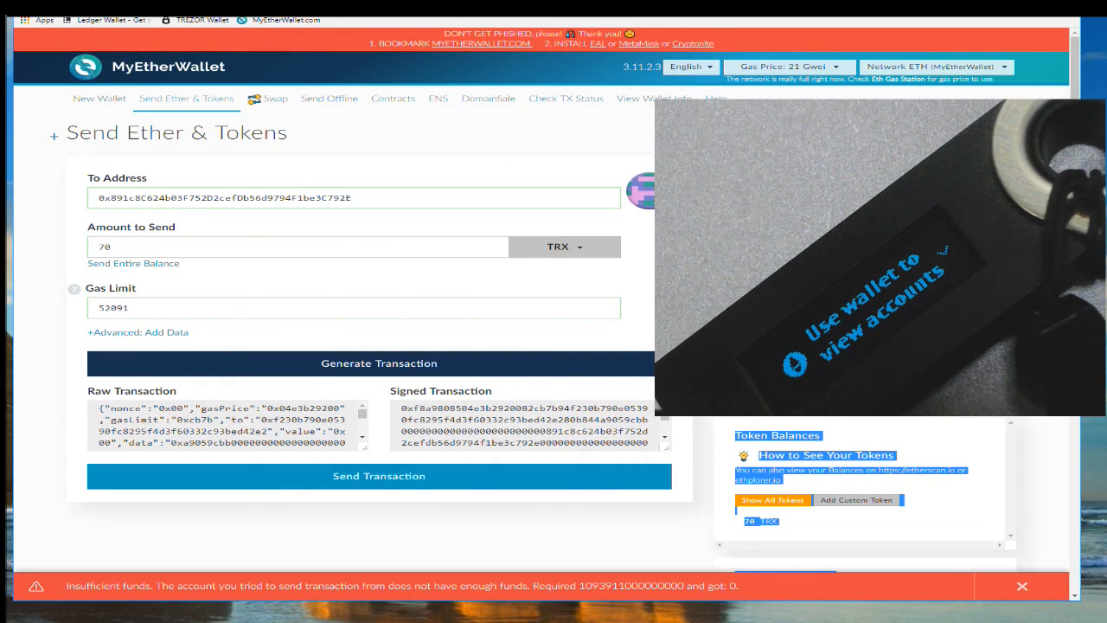